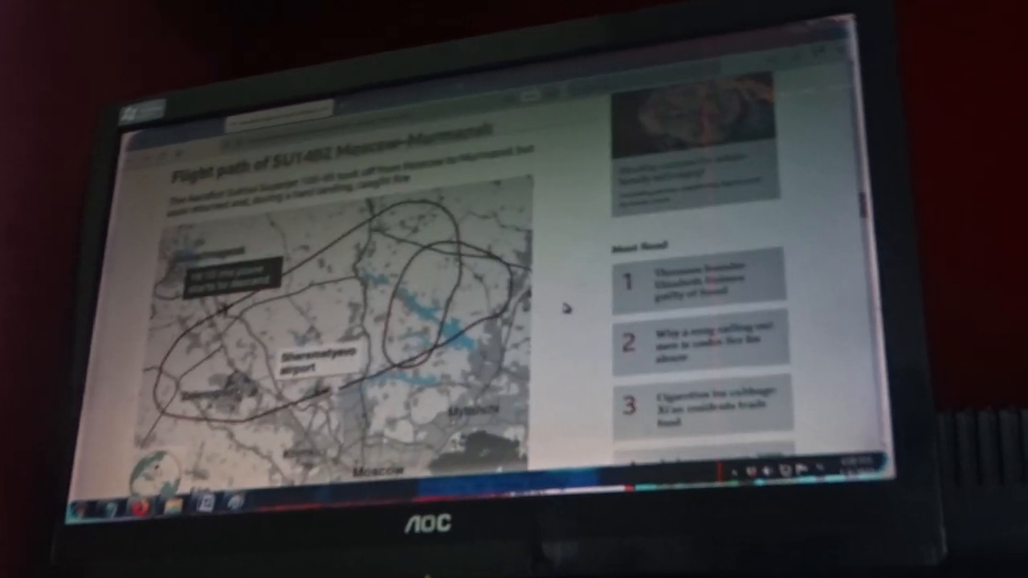
scroll("down", 3)
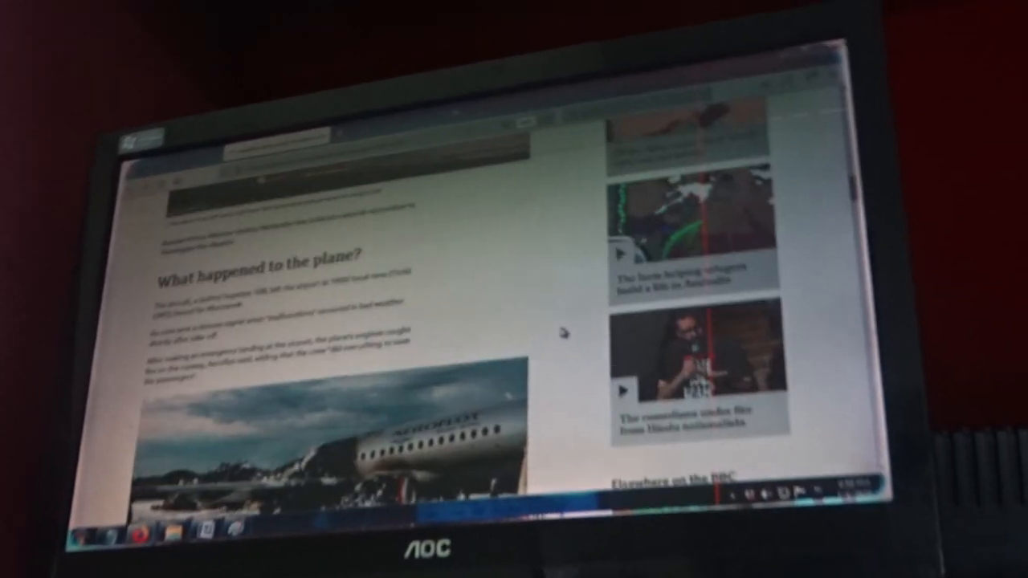